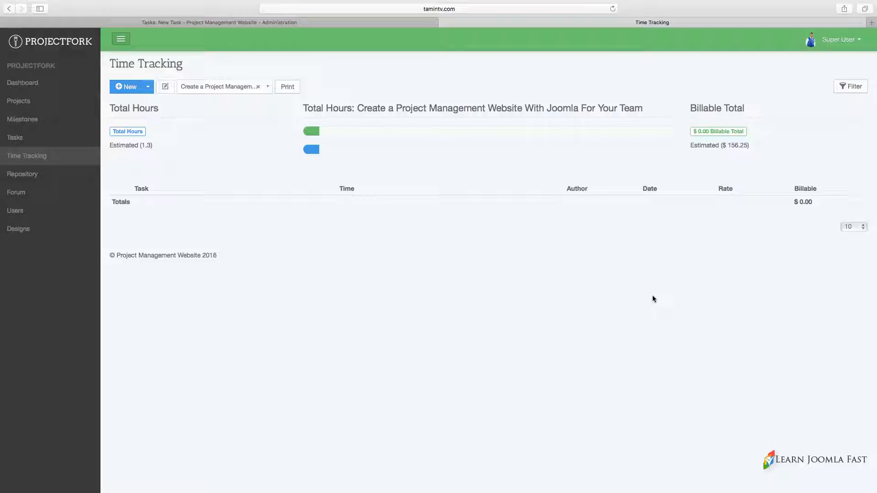
mouse_move(394, 269)
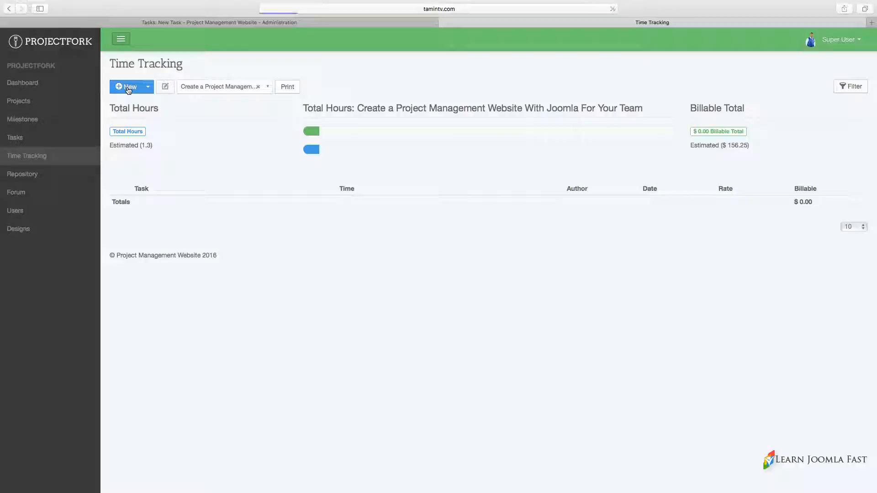
Start a new time entry for the project's Task 1 For Milestone
click(129, 86)
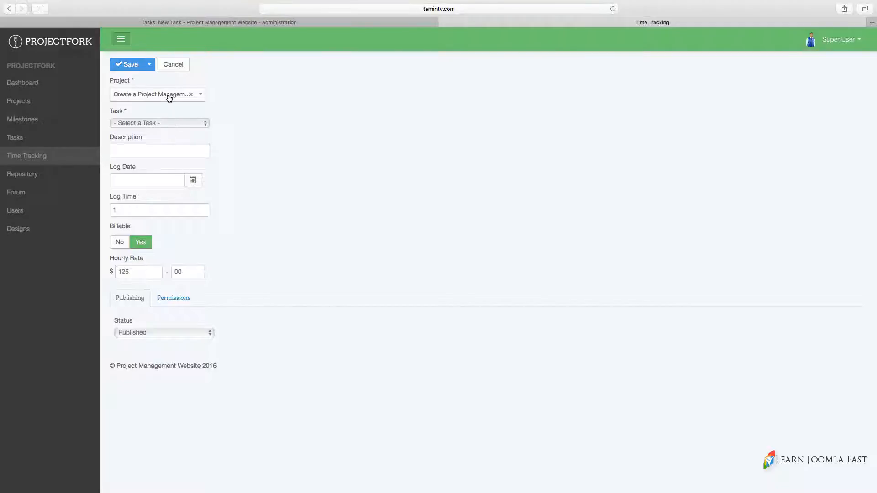
click(157, 94)
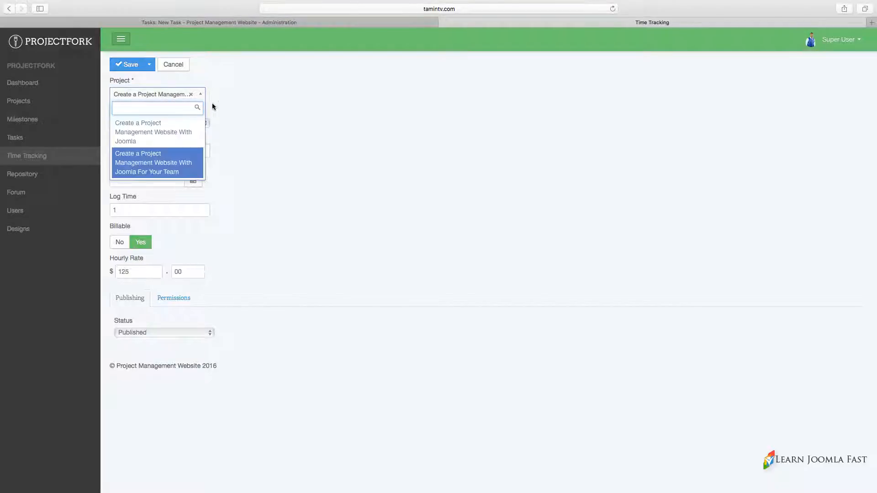
mouse_move(257, 137)
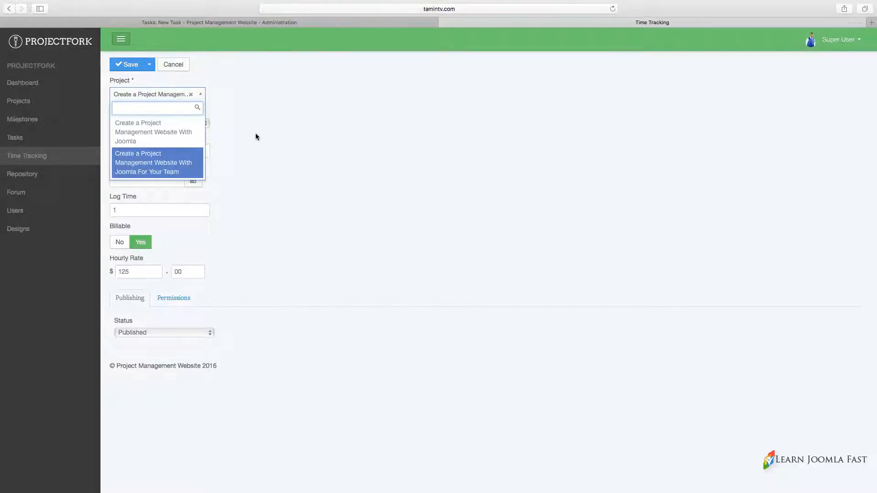
mouse_move(158, 132)
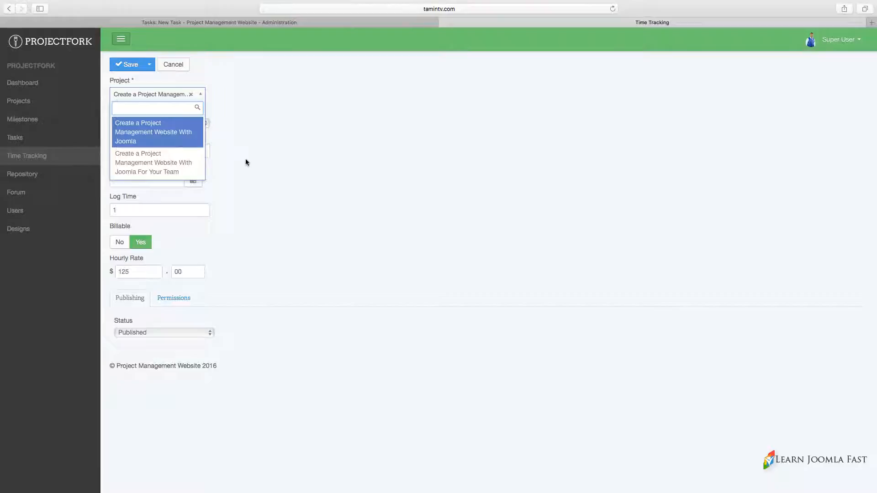
click(153, 132)
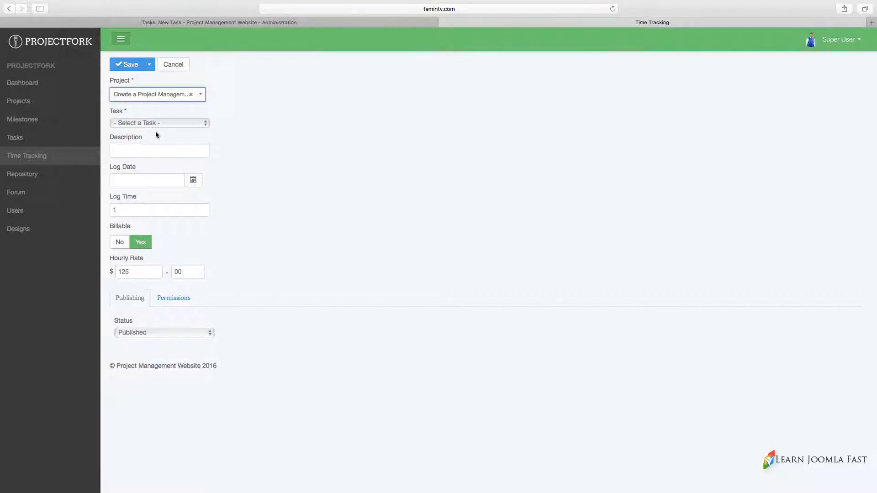
click(158, 123)
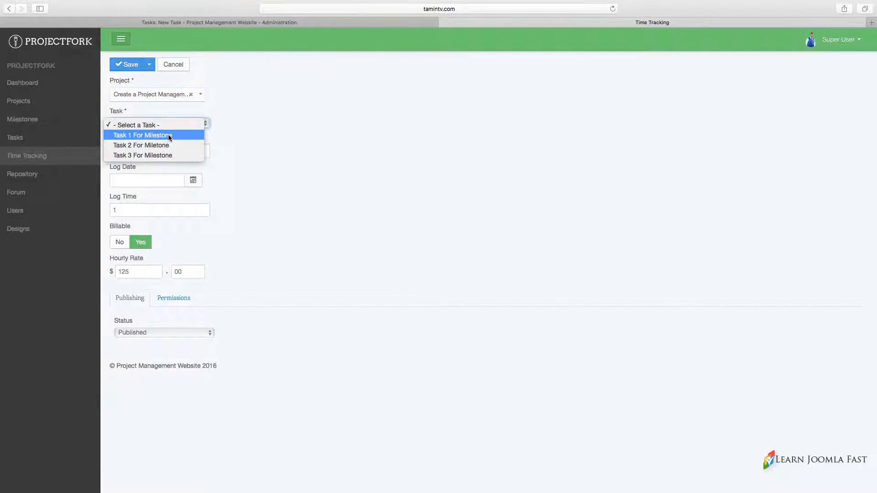
click(141, 135)
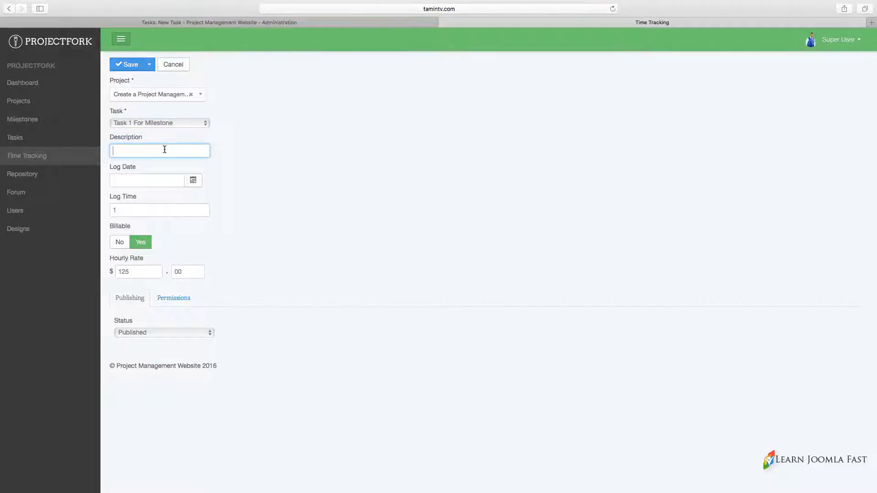
Enter description 'Time Tracking 1' with log time 10, then Save & New
text(Time Tracking 1)
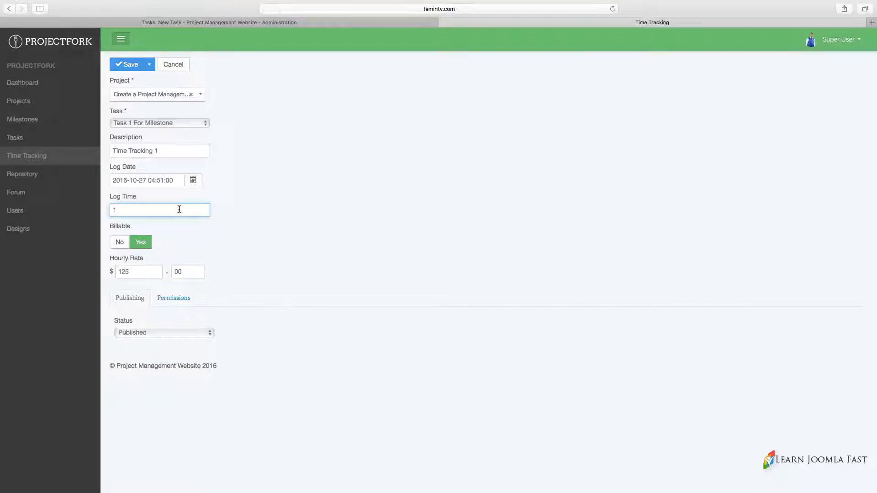
mouse_move(292, 272)
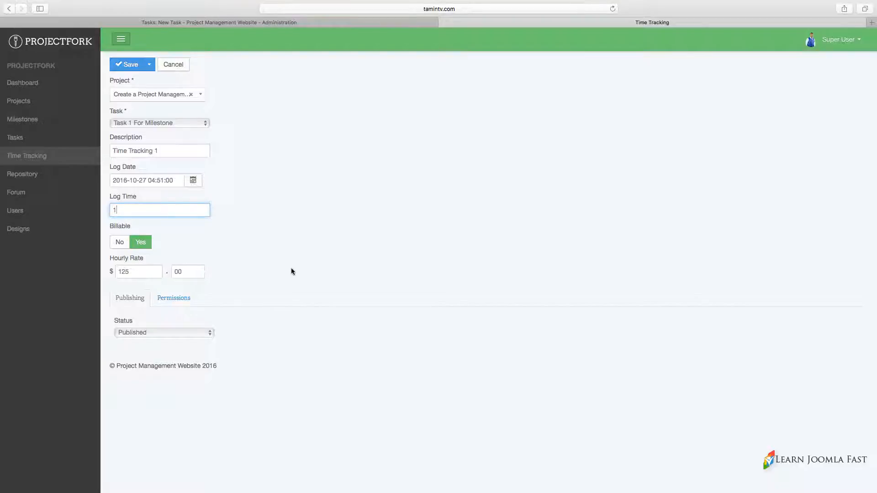
mouse_move(147, 211)
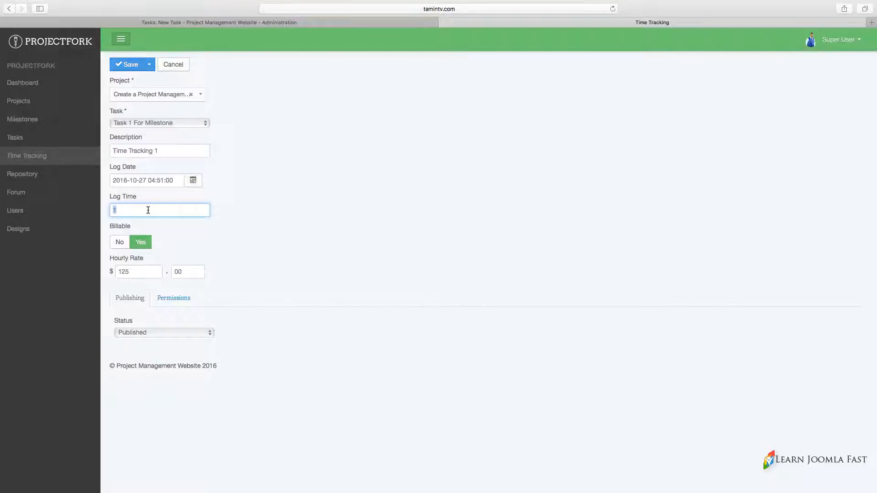
text(0)
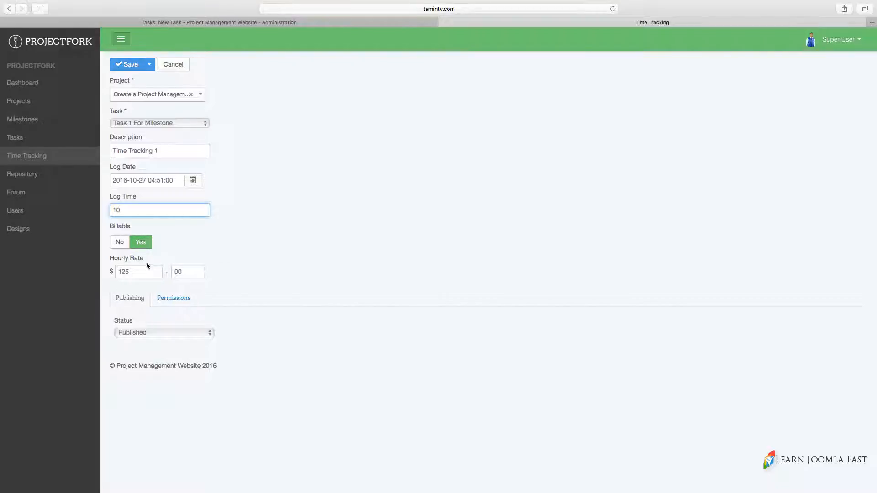
click(173, 298)
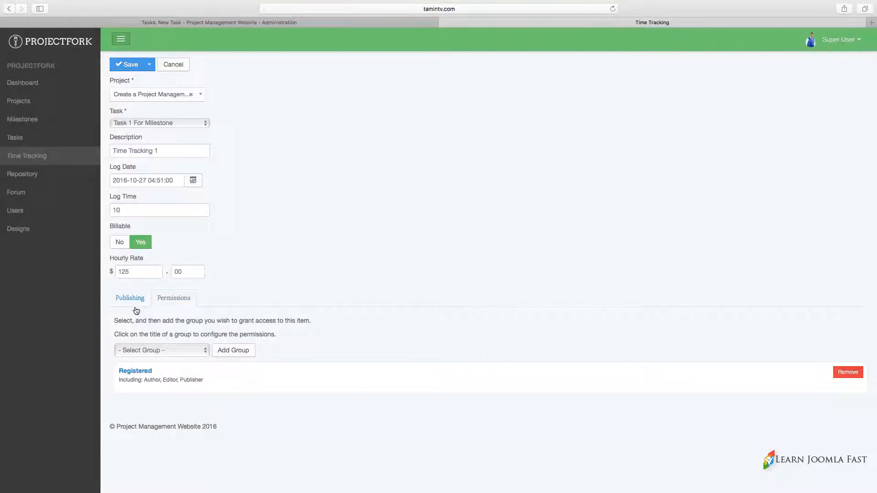
click(130, 298)
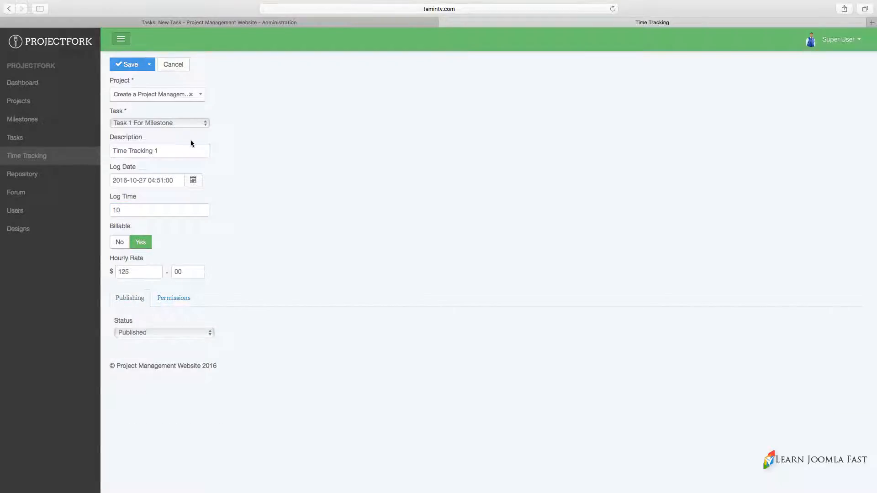
click(148, 63)
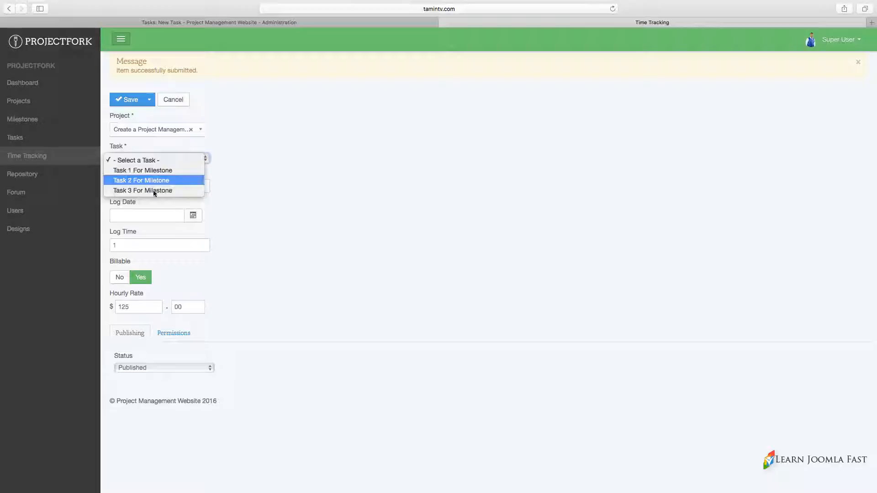
Log 'Time Tracking 2' on Task 2 For Milestone dated October 28, then Save & New
click(141, 180)
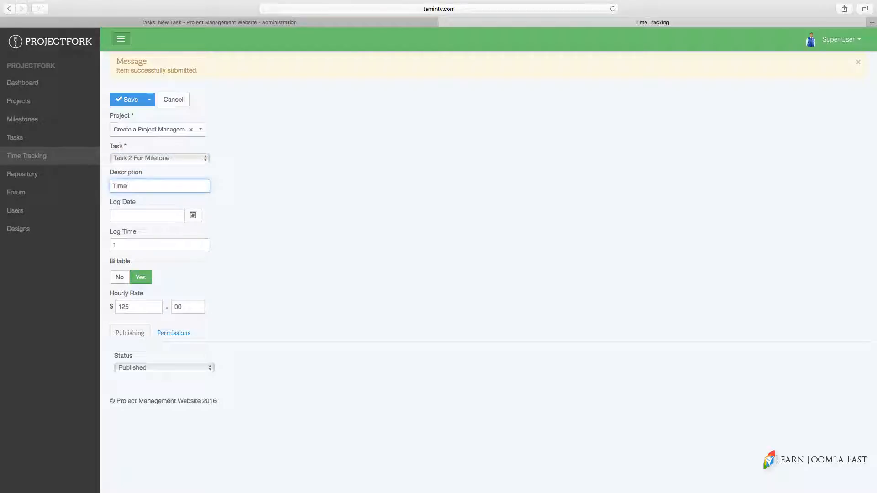
text(Tracking)
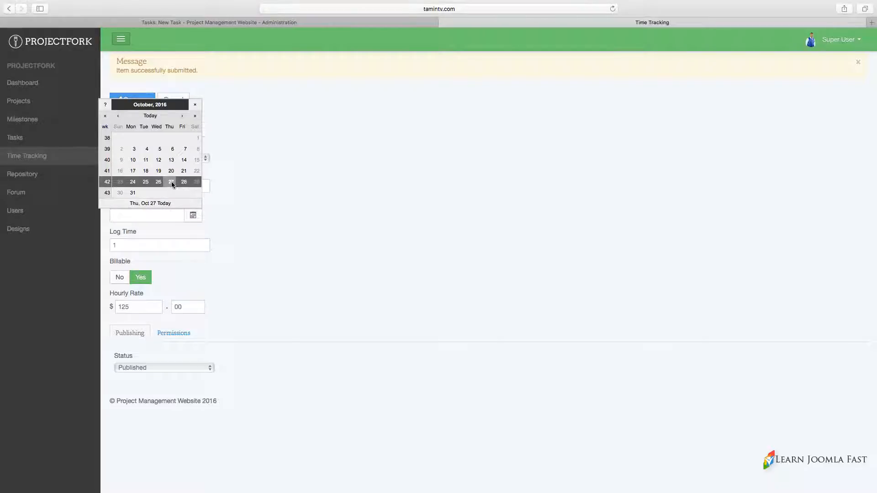
click(171, 181)
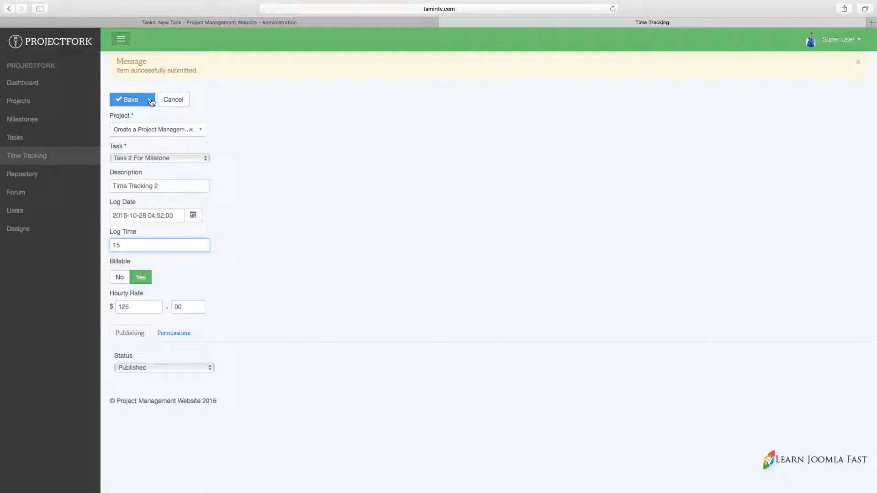
click(151, 99)
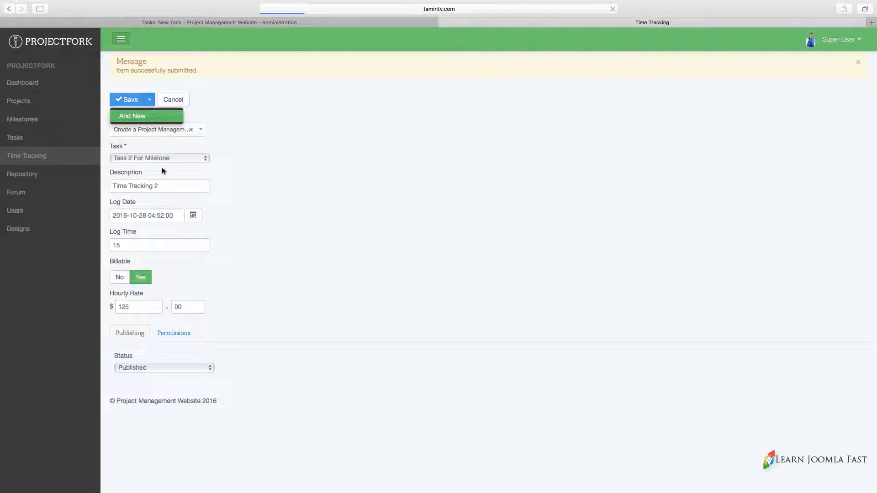
click(132, 116)
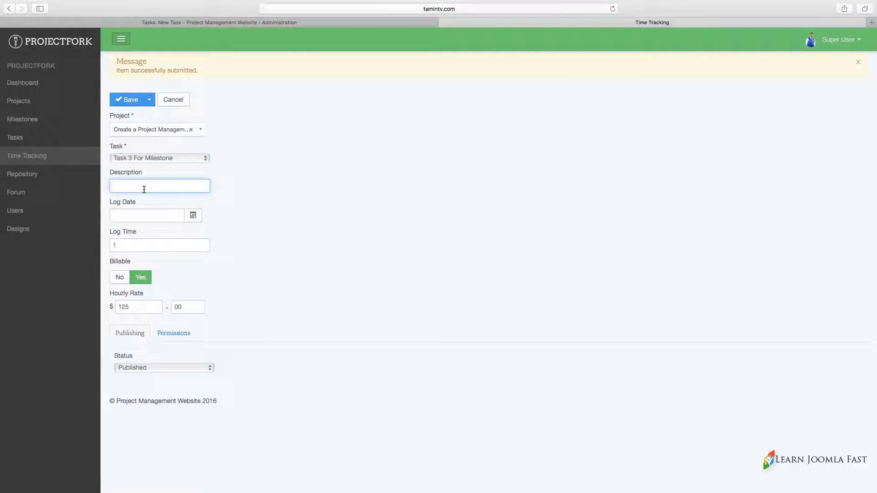
Describe the Task 3 entry as 'Time Tracking 3', pick its log date, and save
text(Time Trackin)
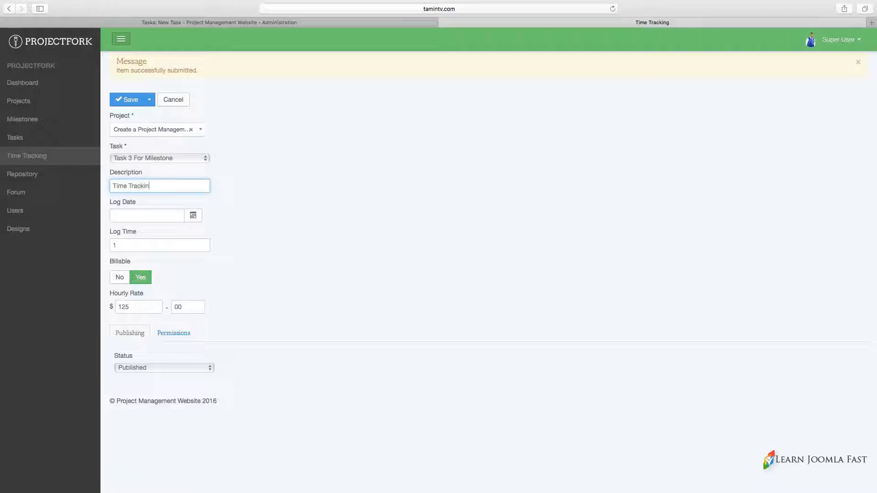
click(193, 216)
text(5)
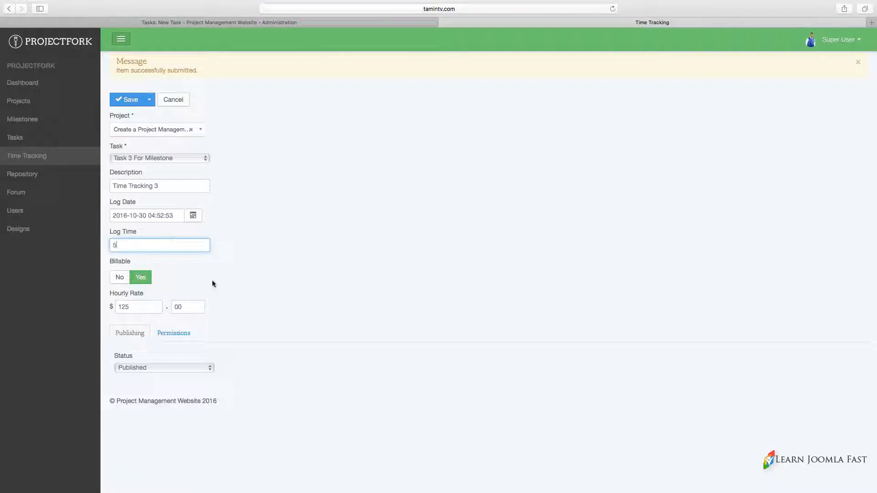
click(127, 100)
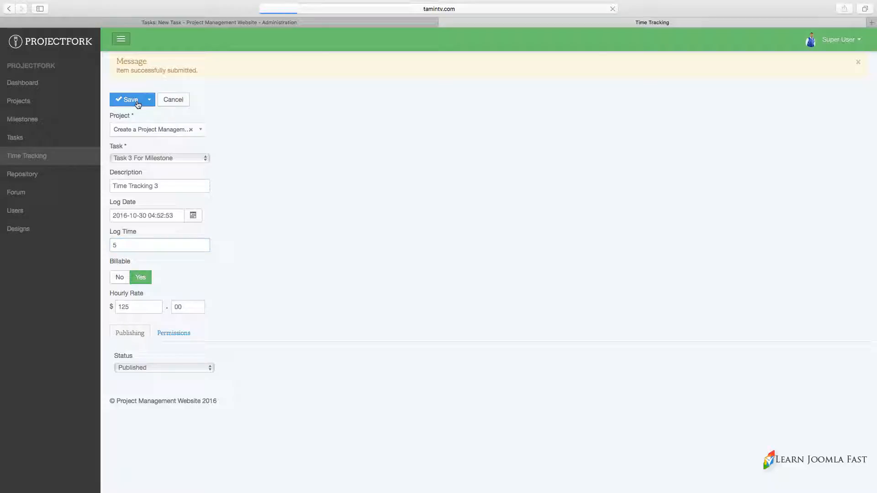
click(128, 100)
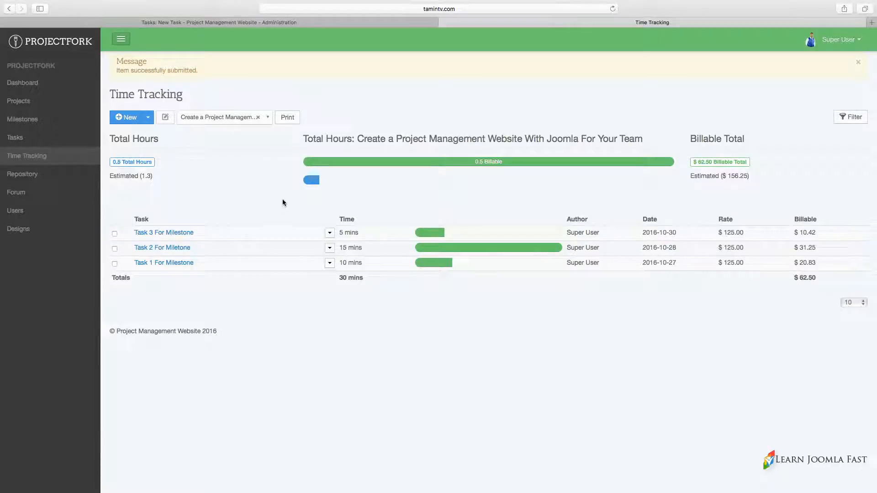
mouse_move(727, 244)
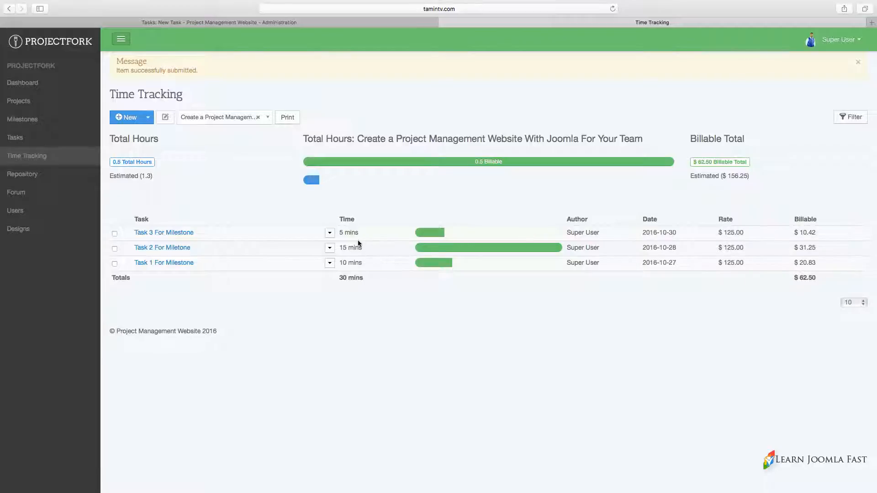
mouse_move(349, 232)
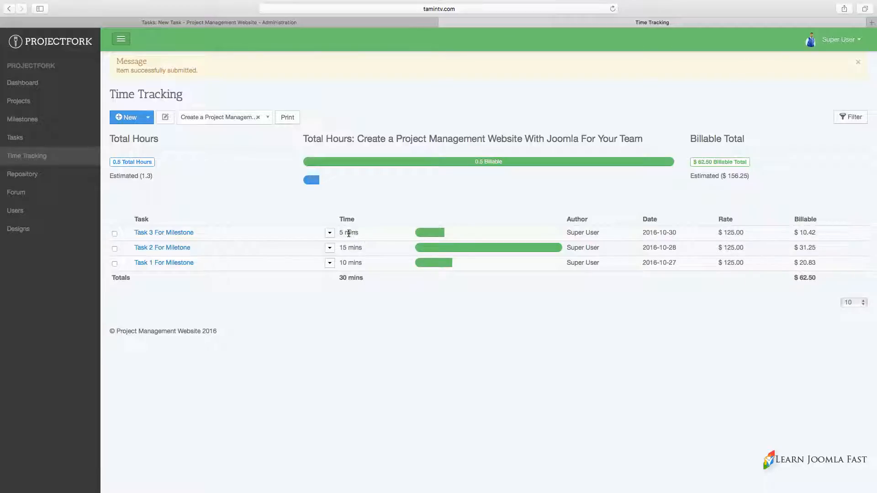
mouse_move(357, 243)
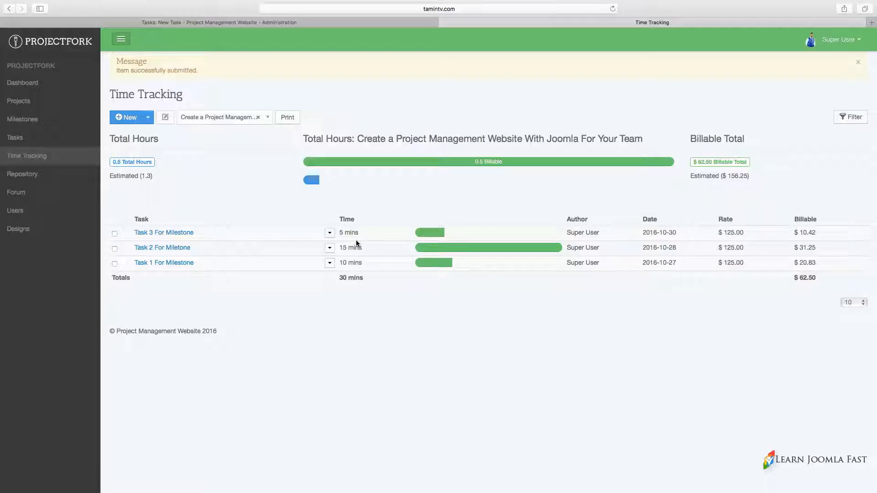
mouse_move(635, 291)
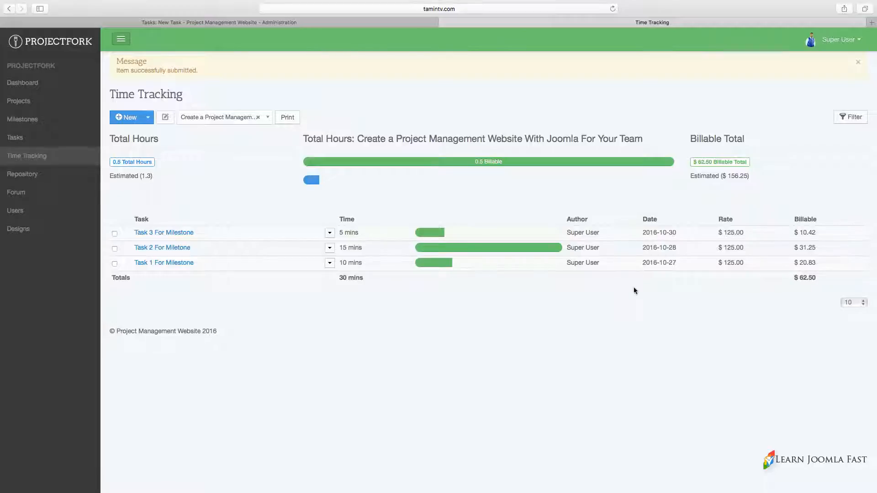
mouse_move(391, 288)
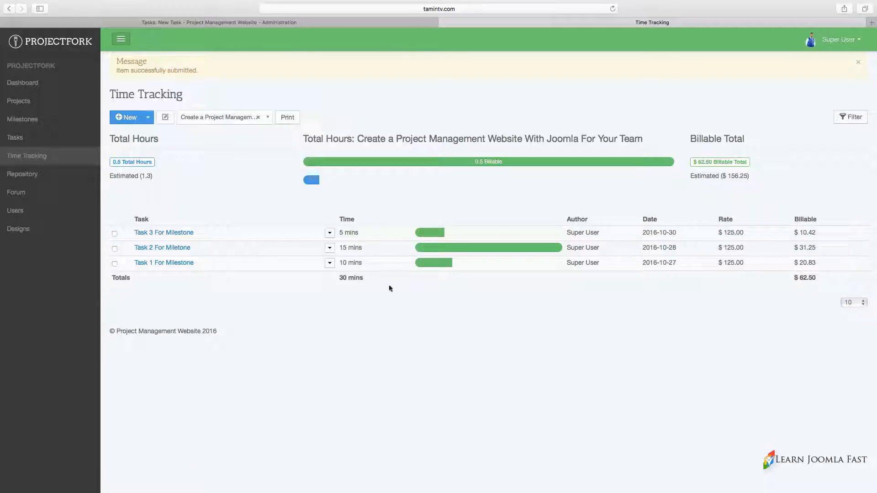
mouse_move(185, 191)
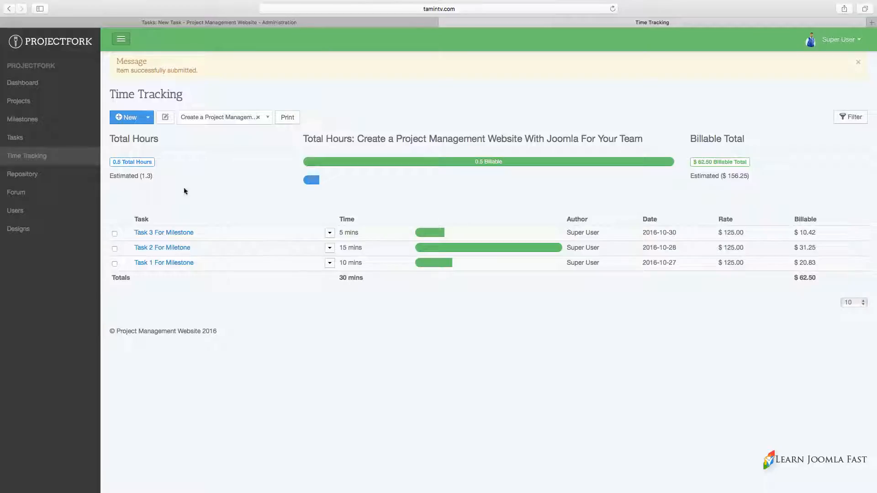
mouse_move(389, 260)
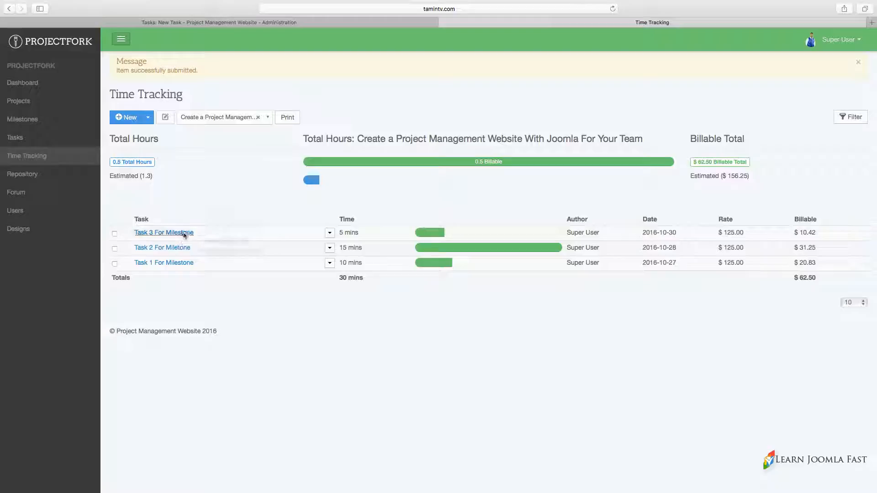
mouse_move(719, 289)
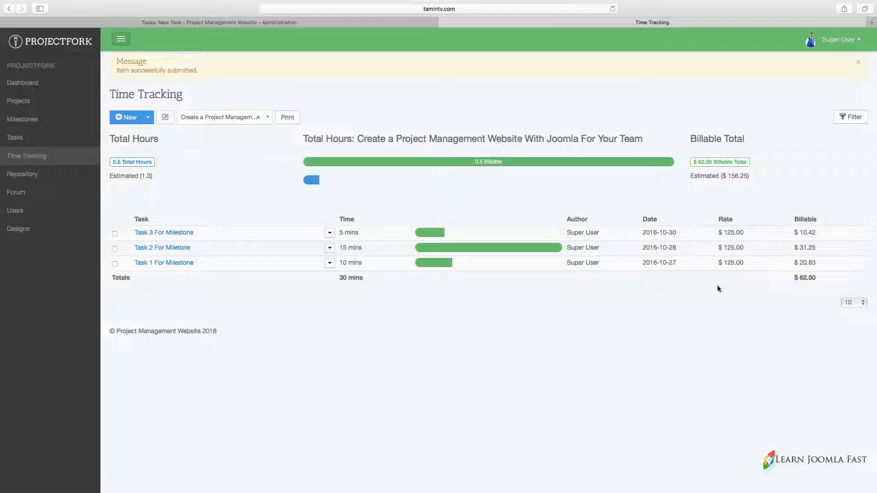
mouse_move(189, 223)
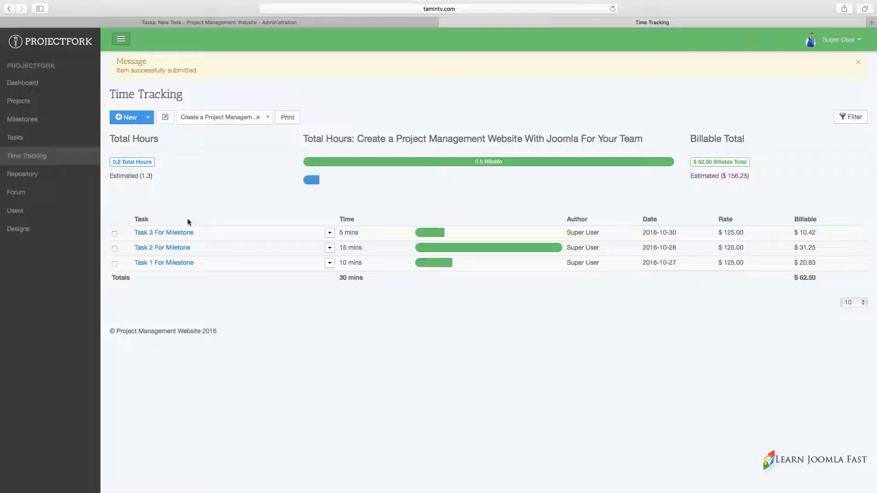
mouse_move(748, 195)
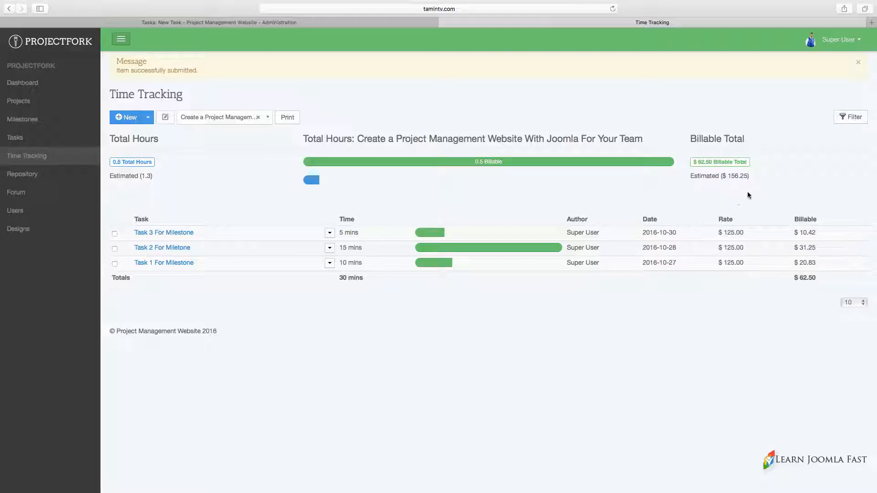
double_click(737, 176)
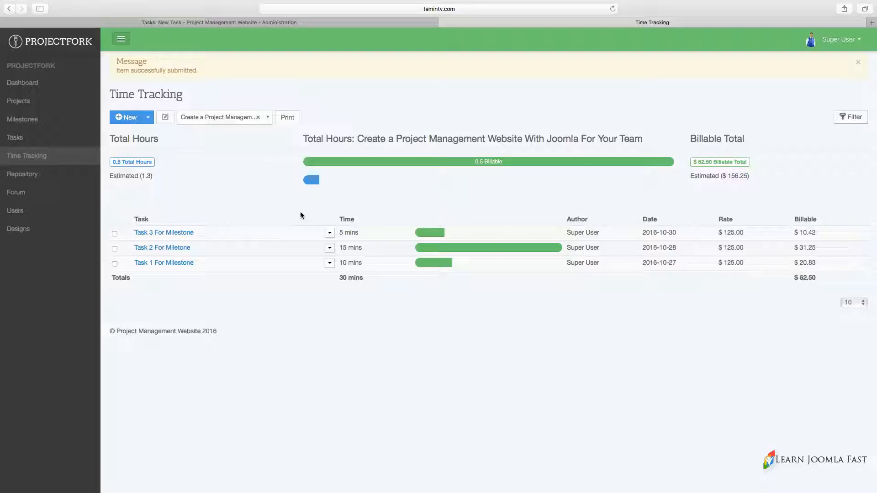
mouse_move(308, 252)
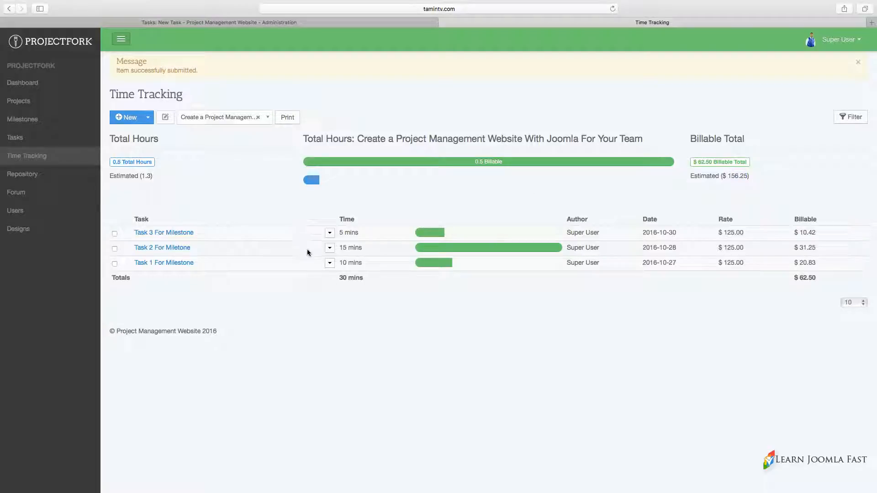
double_click(351, 277)
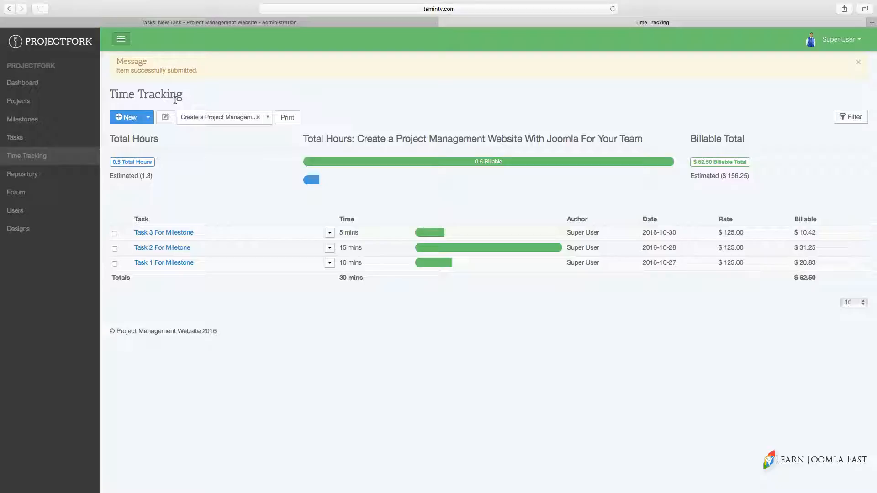
mouse_move(645, 246)
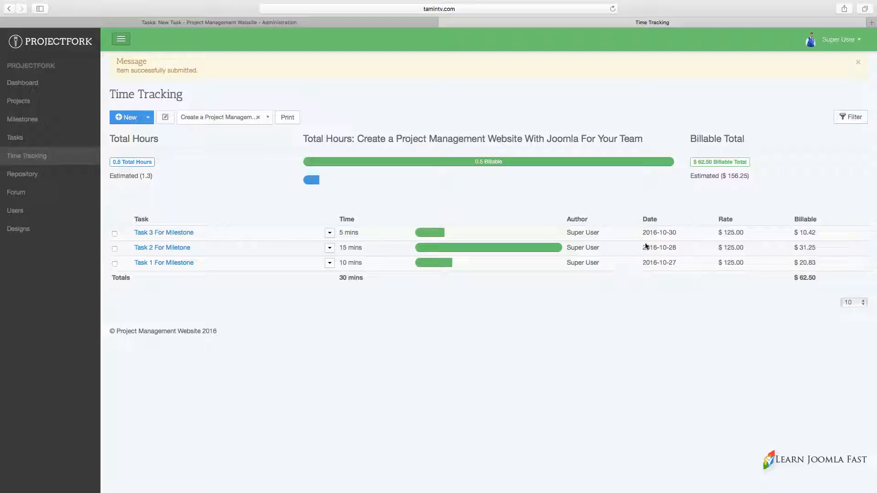
click(858, 62)
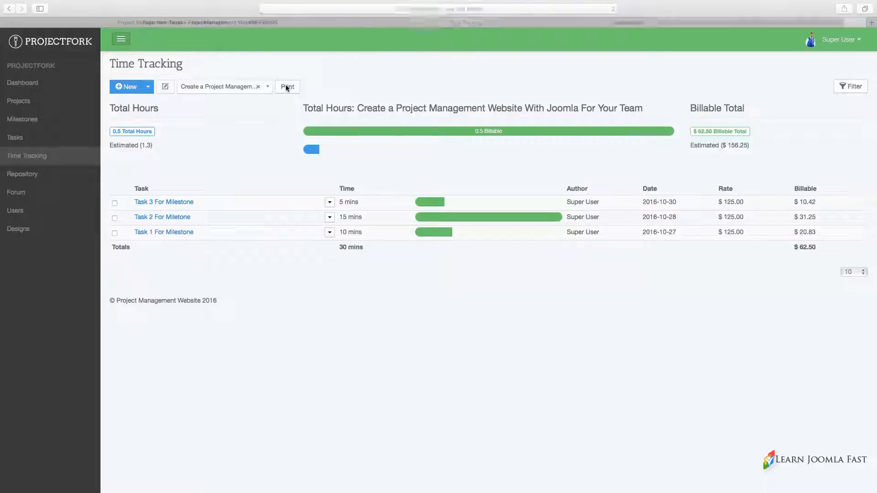
Open the printable view of the three time entries and dismiss the print dialog
click(287, 87)
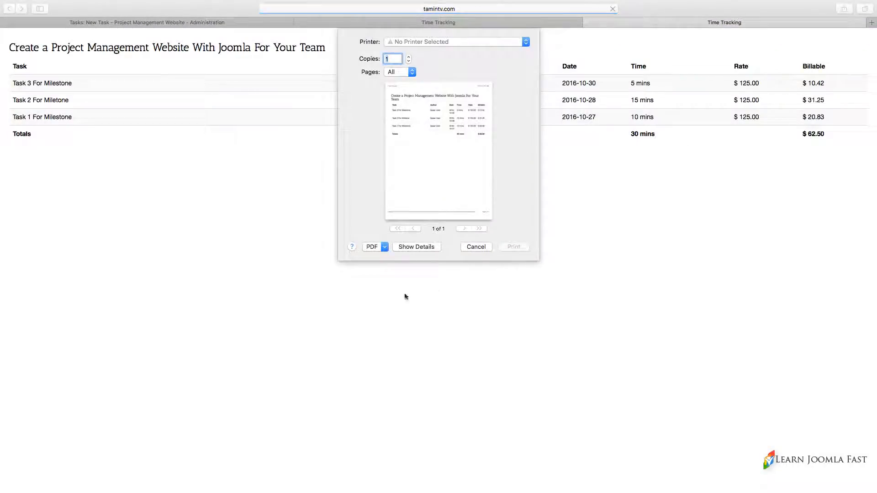
click(475, 247)
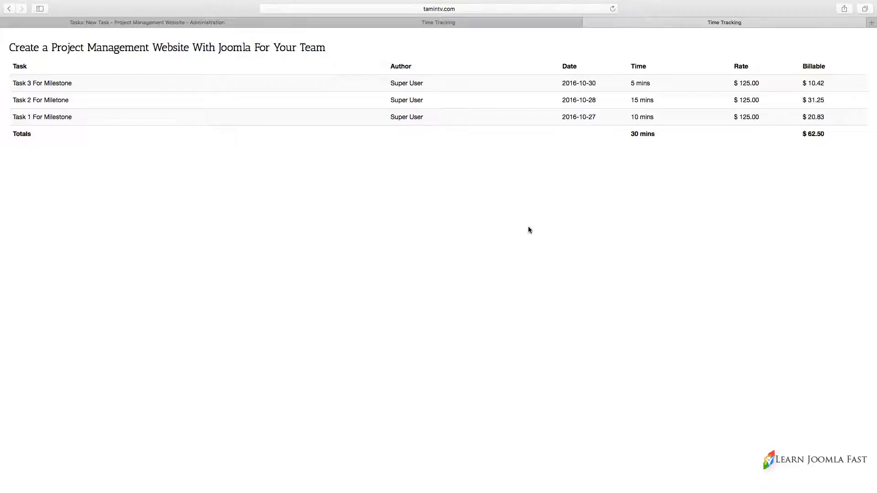
mouse_move(609, 92)
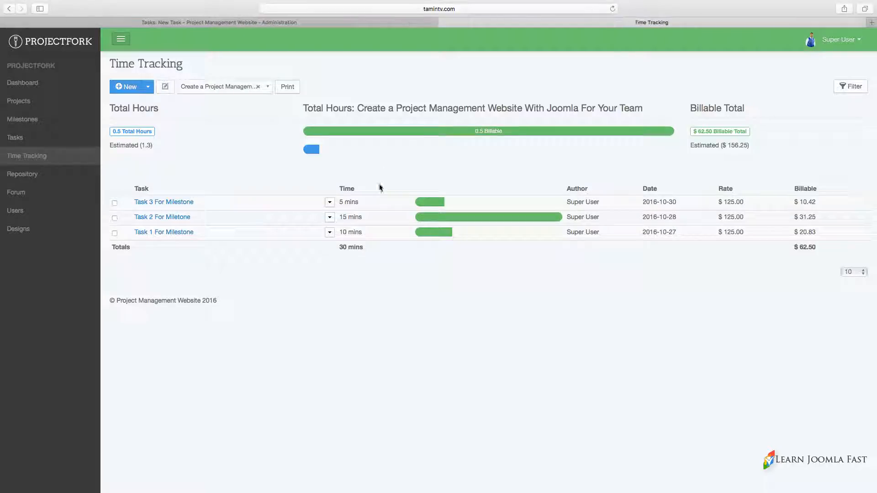
mouse_move(385, 184)
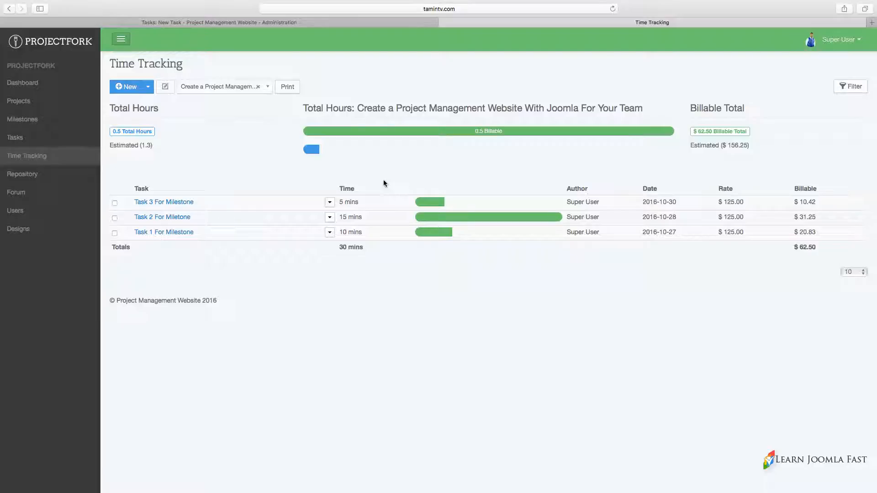
mouse_move(278, 305)
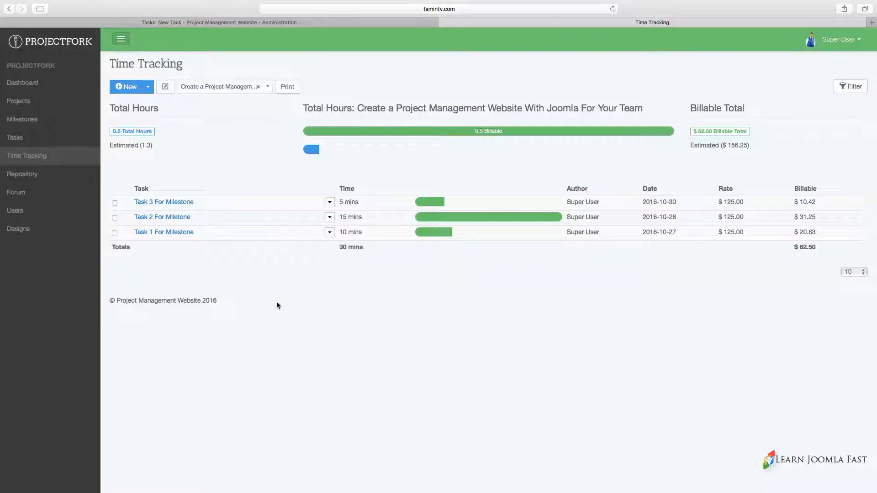